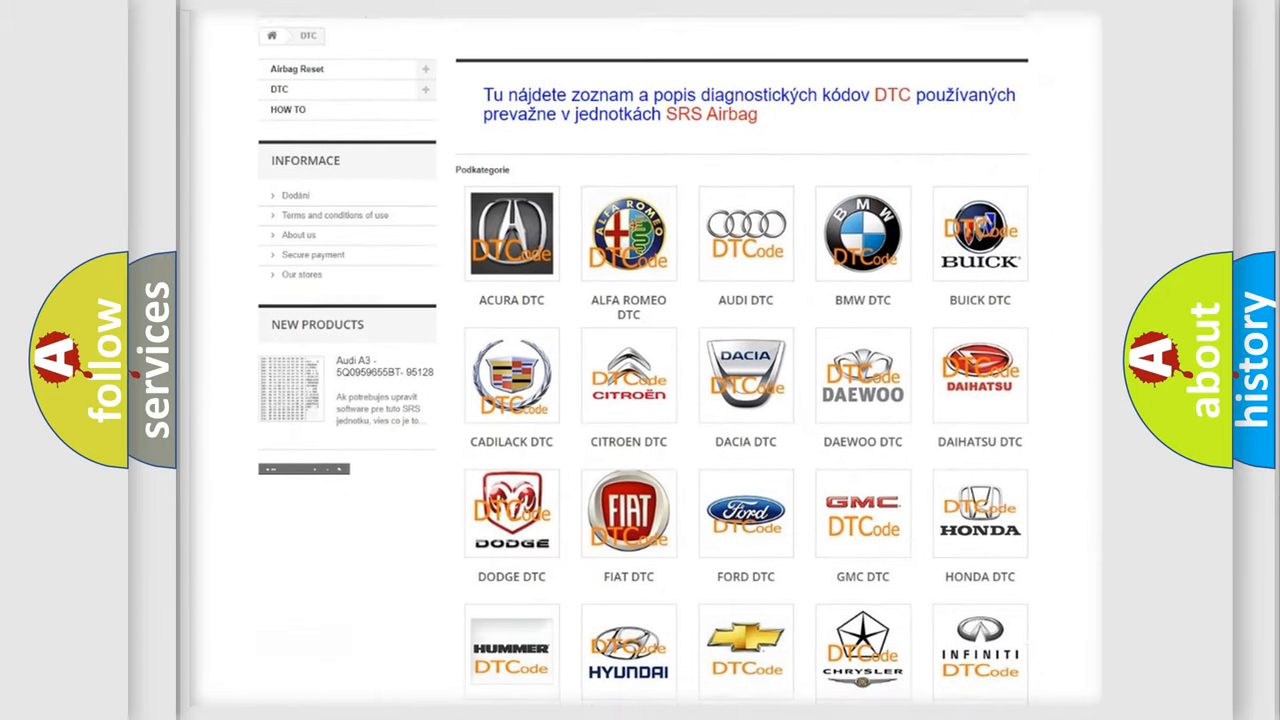
pyautogui.scroll(-3)
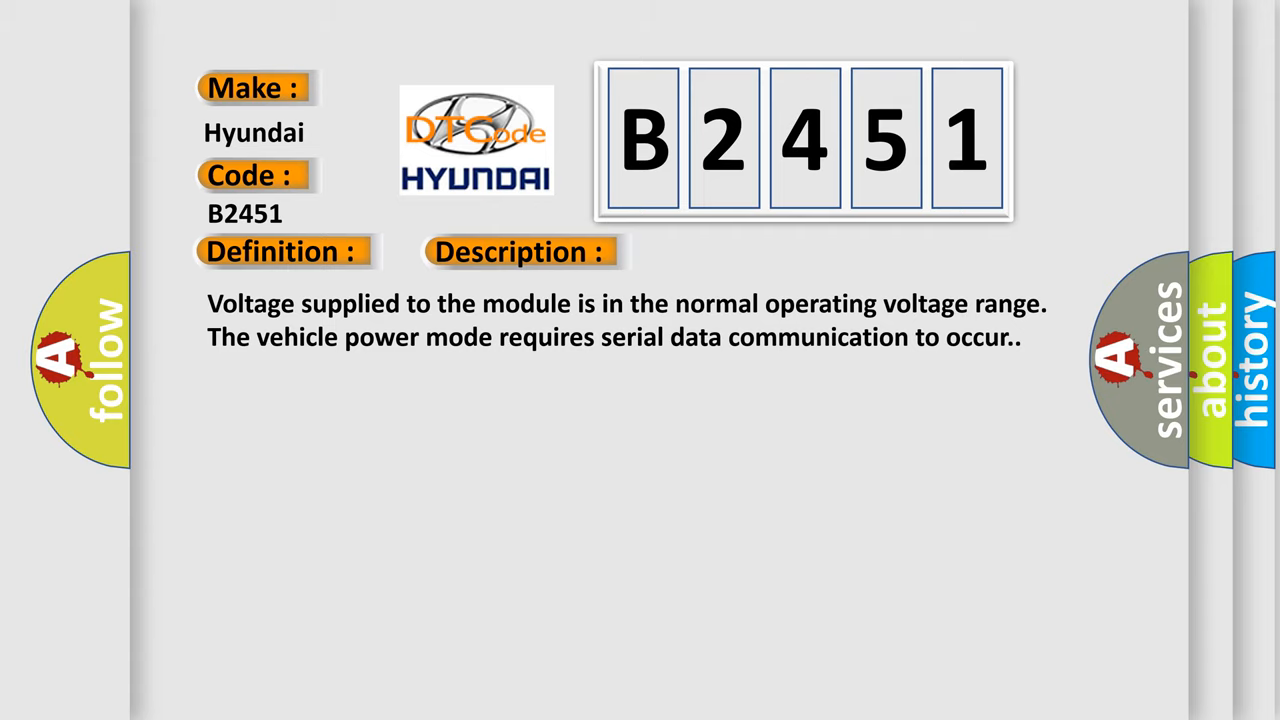
pyautogui.click(735, 250)
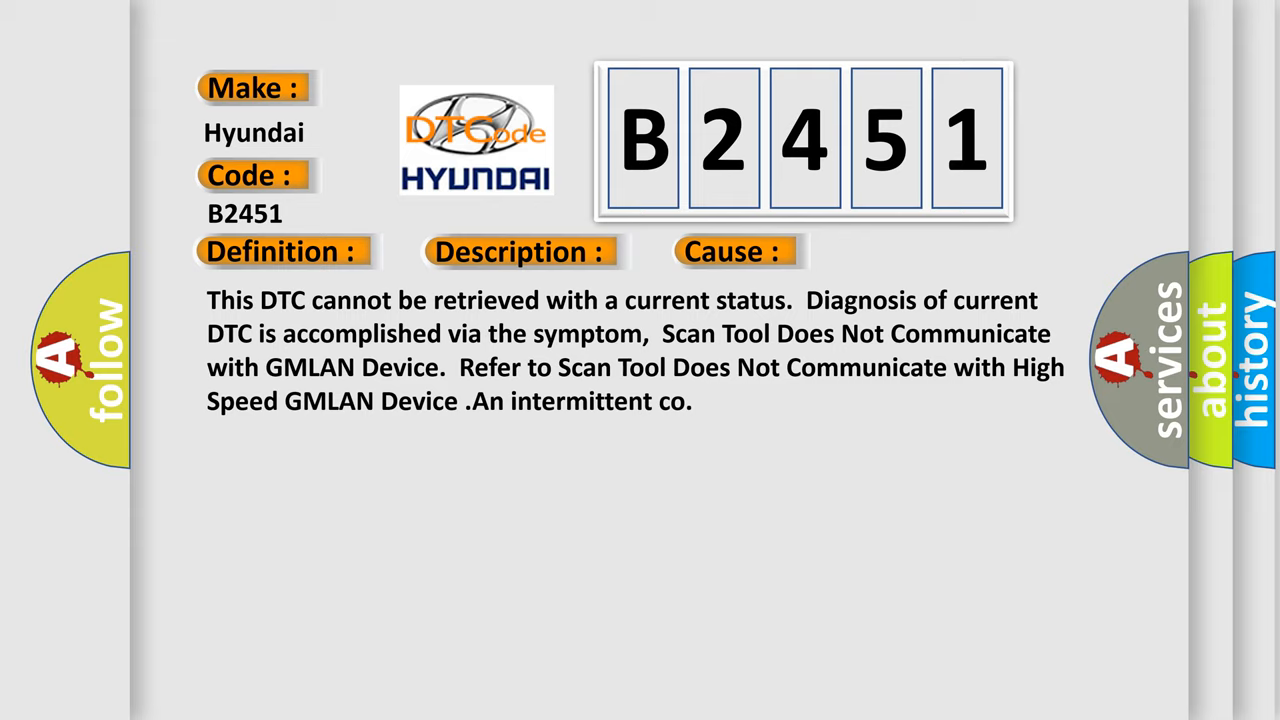